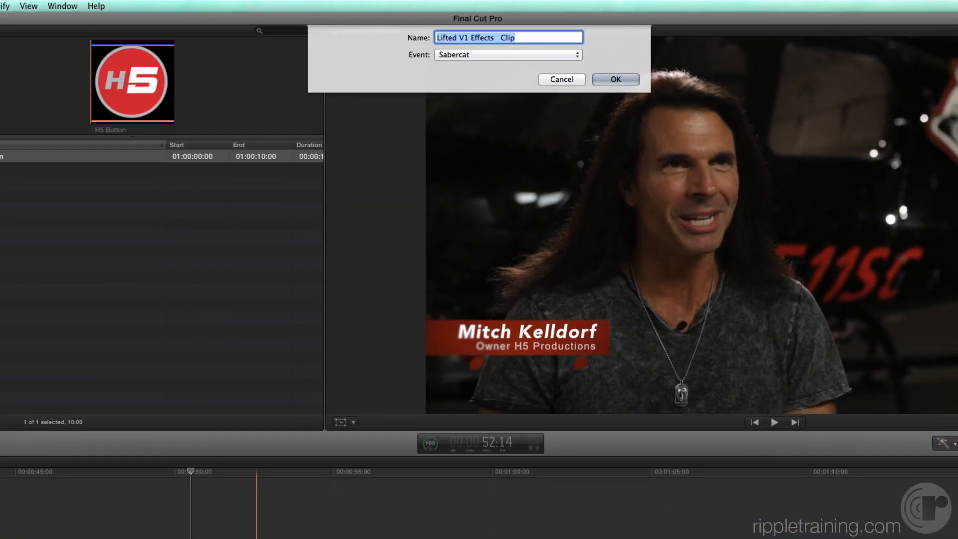
Name the new compound clip 'H5 Lower Third Logo' and keep it in the Sabercat event.
type("H5")
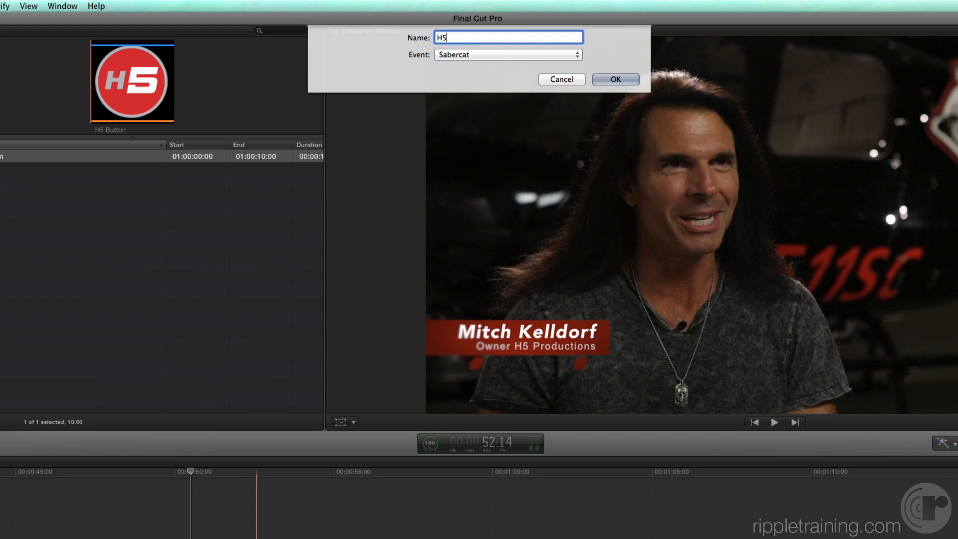
type("Lower Third Logo")
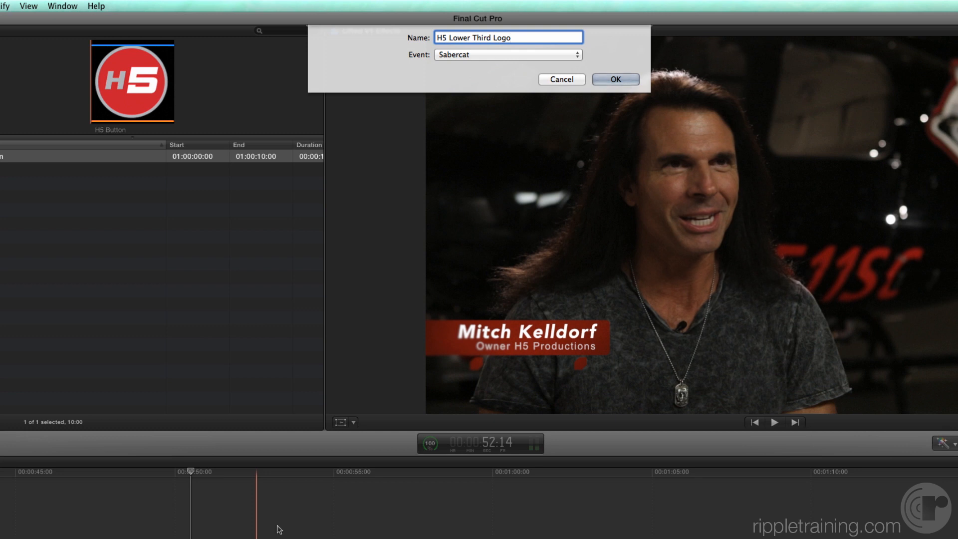
left_click(506, 54)
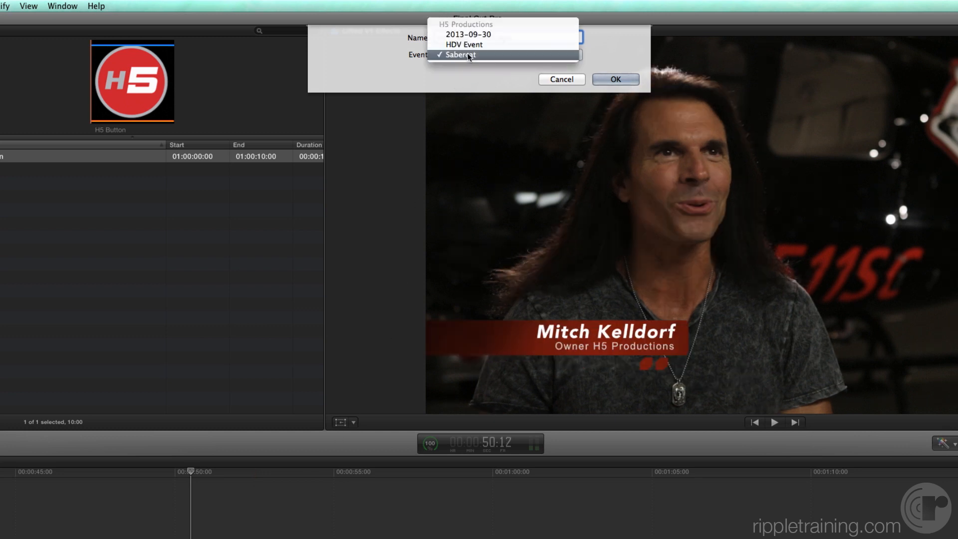
mouse_move(461, 63)
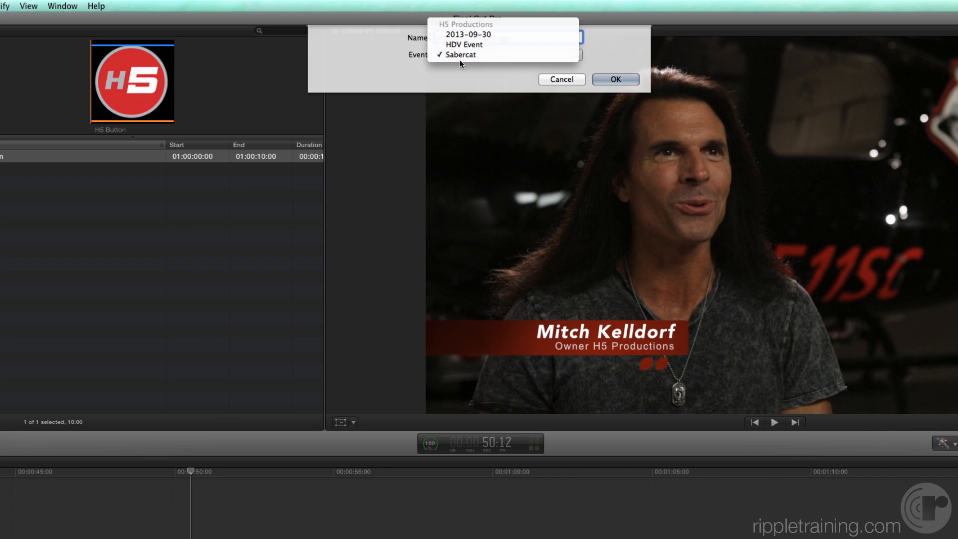
left_click(615, 80)
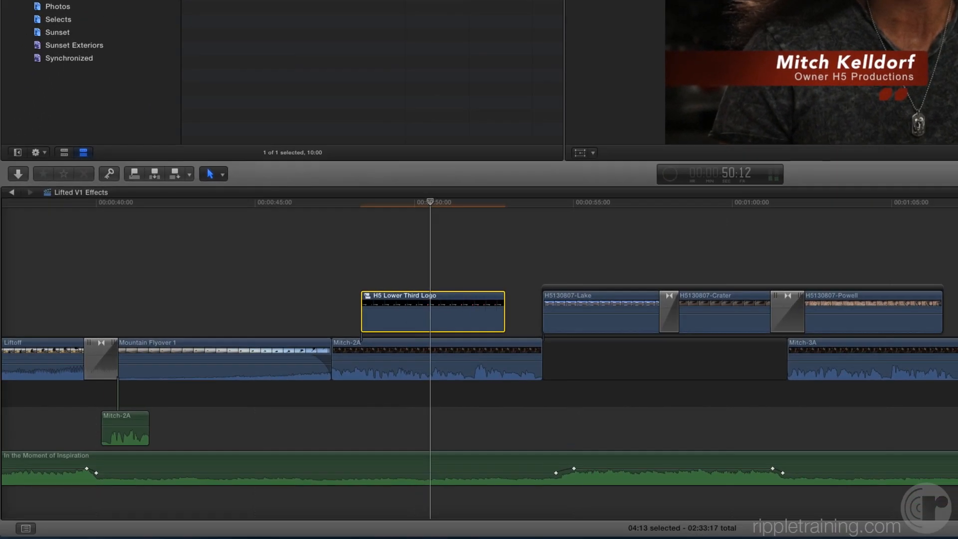
Select the compound clip's end edit point and trim it slightly shorter.
left_click(407, 312)
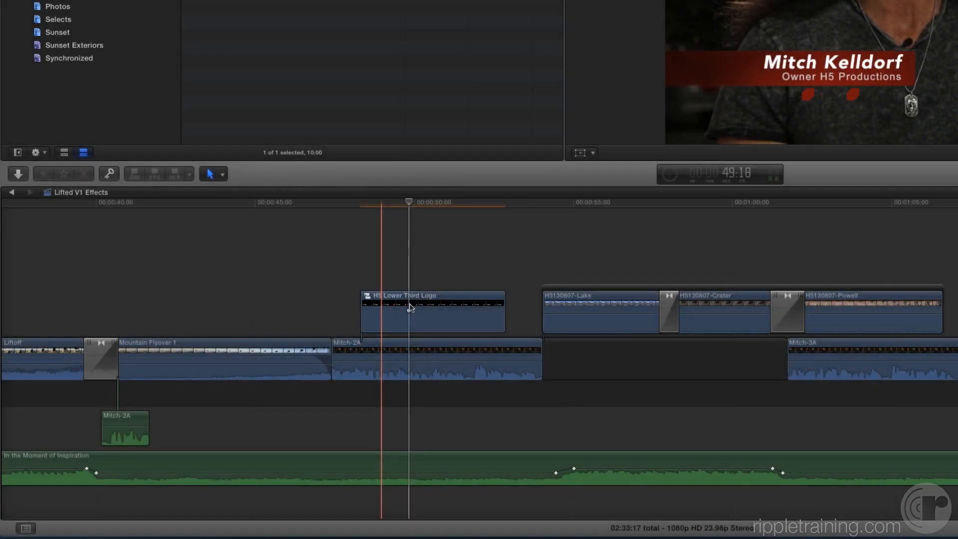
left_click(432, 311)
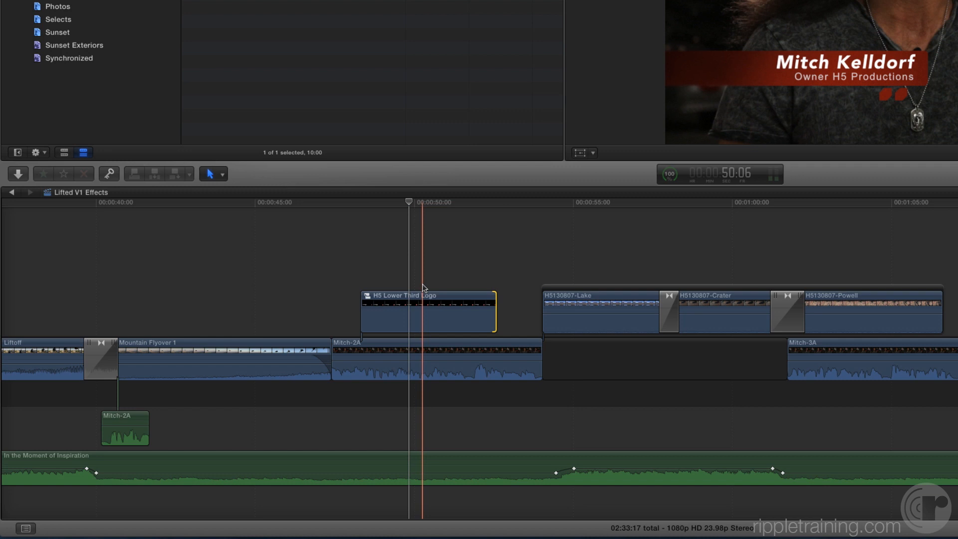
double_click(428, 295)
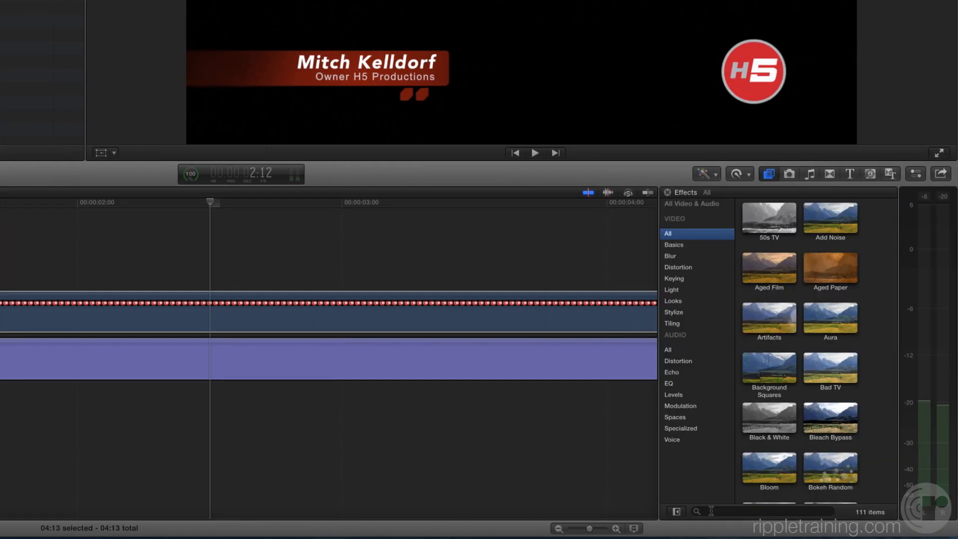
Search 'drop' in Effects and apply Drop Shadow to the H5 Button clip.
type("drop")
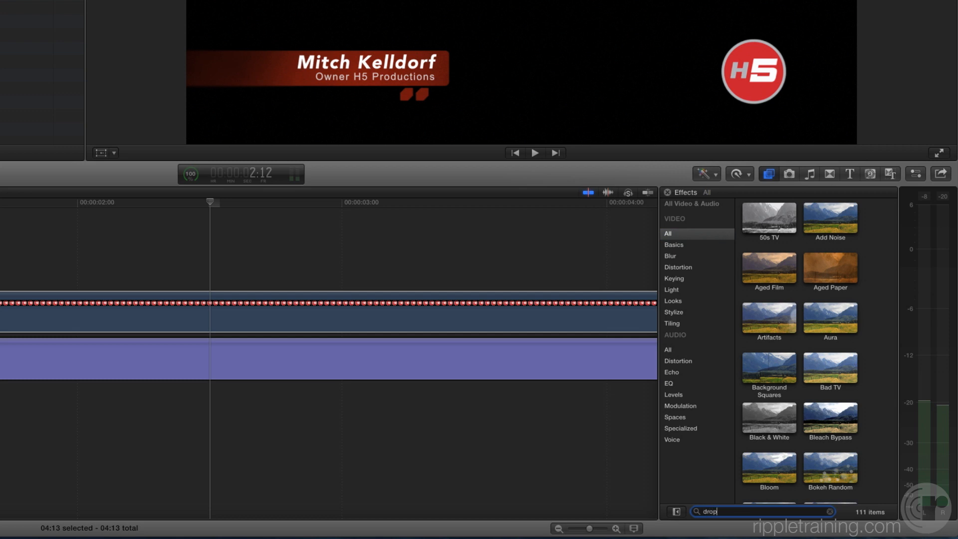
type("drop")
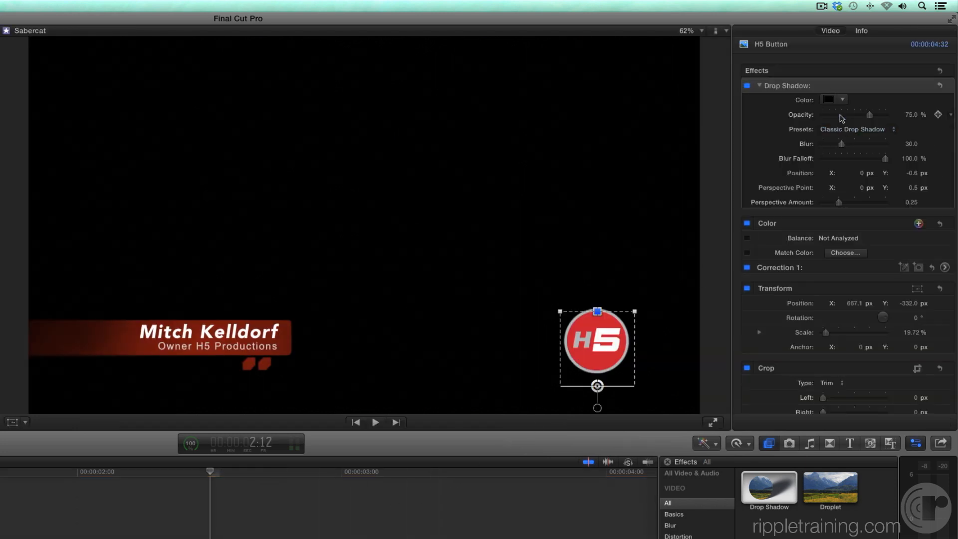
Recolour the drop shadow from pale white to a purple glow, then exit to the main timeline.
left_click(843, 100)
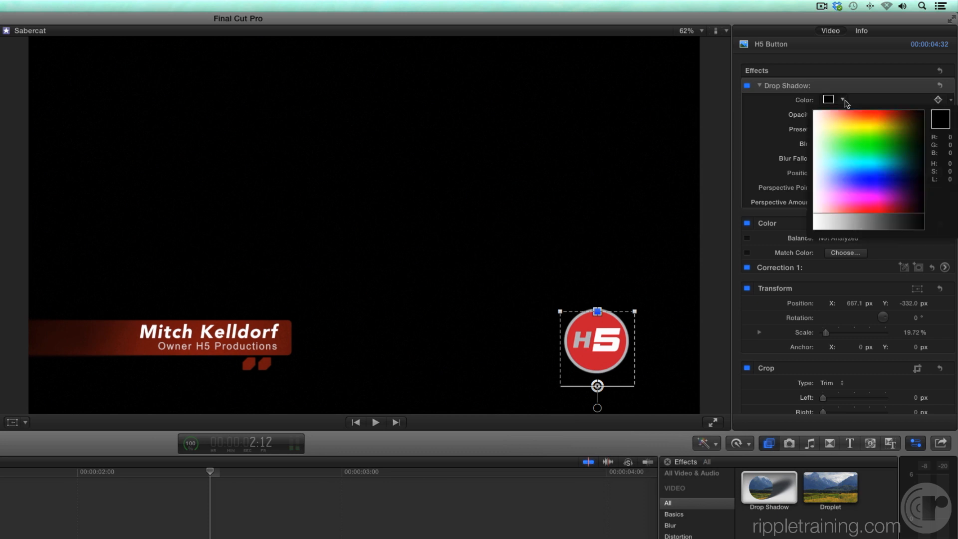
left_click(824, 166)
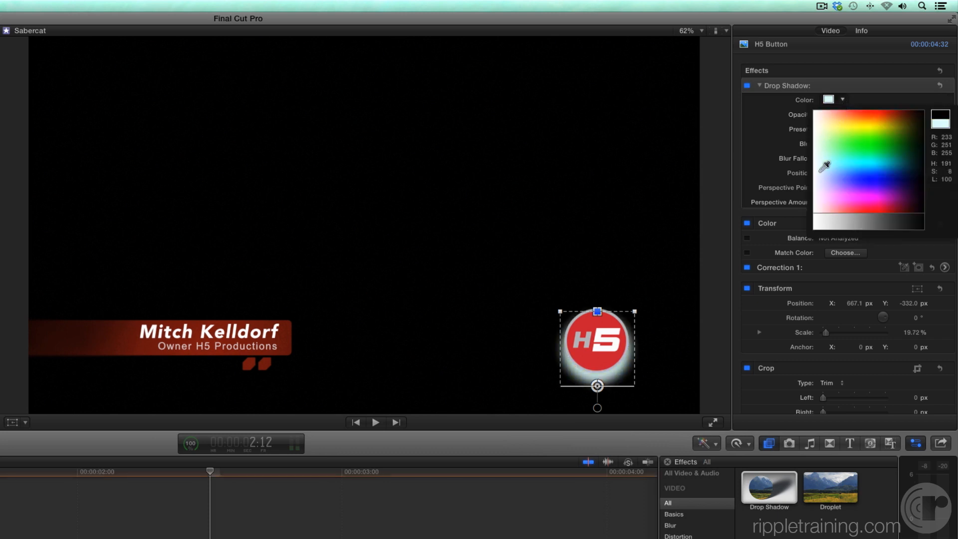
left_click(847, 199)
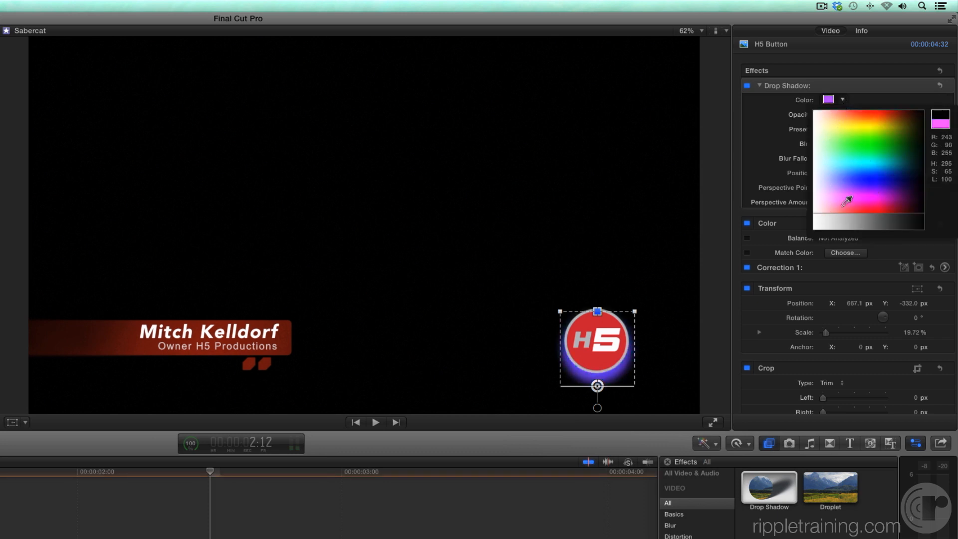
left_click(824, 217)
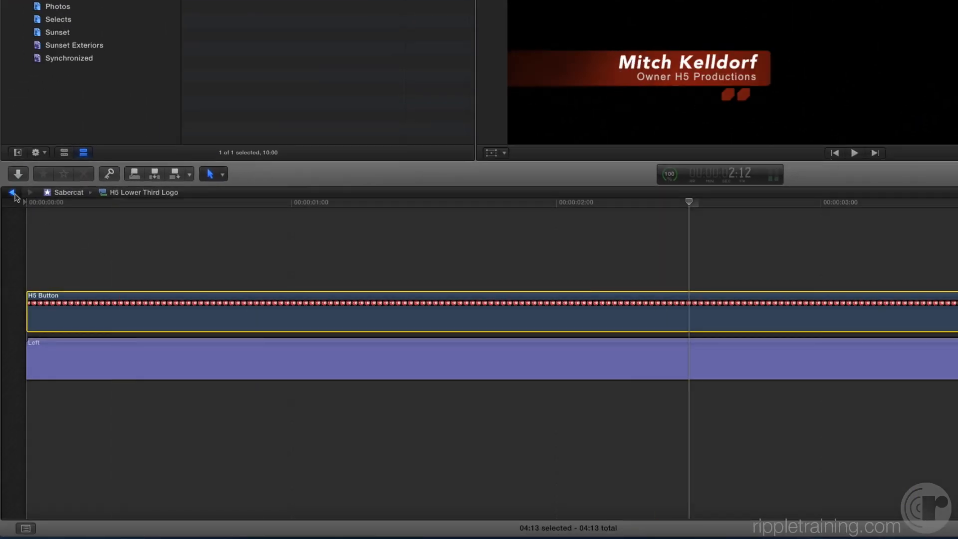
left_click(10, 193)
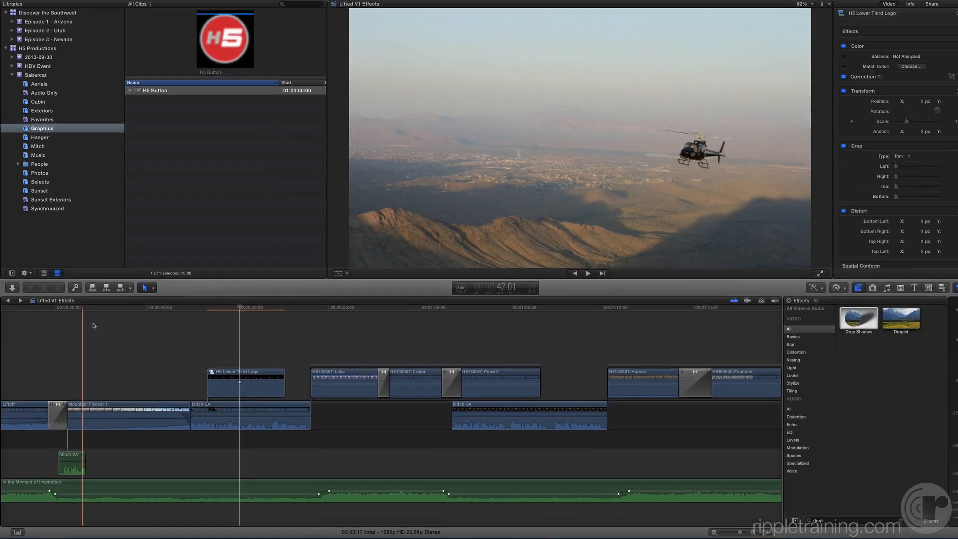